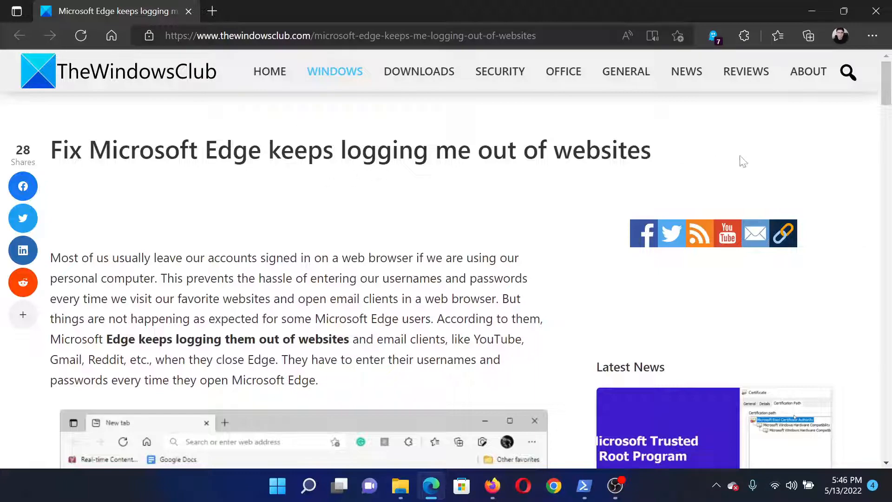
- Go to Edge Settings > Privacy, search, and services and scroll to Clear browsing data
{"action": "scroll", "scroll_direction": "down", "scroll_amount": 3}
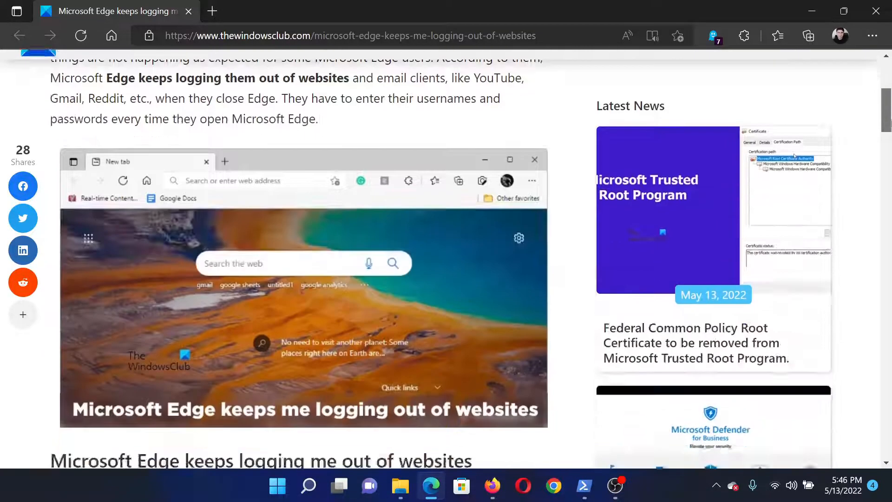
{"action": "scroll", "scroll_direction": "down", "scroll_amount": 3}
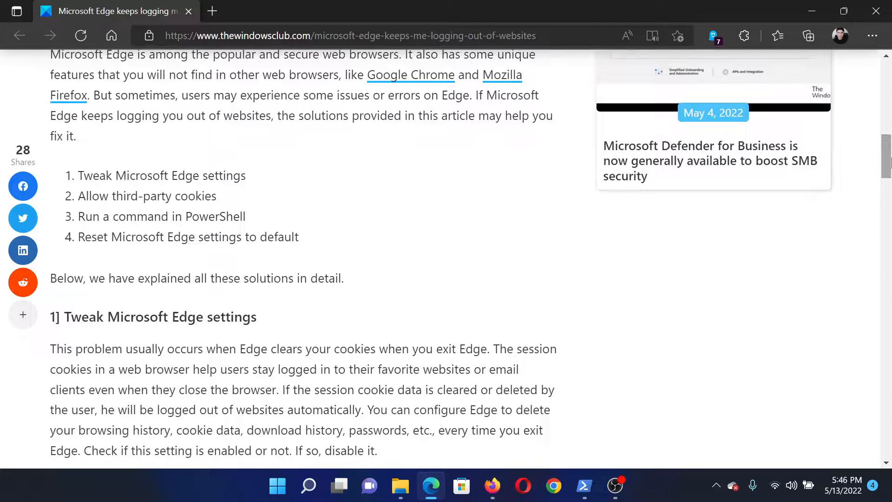
{"action": "mouse_move", "coordinate": [884, 165]}
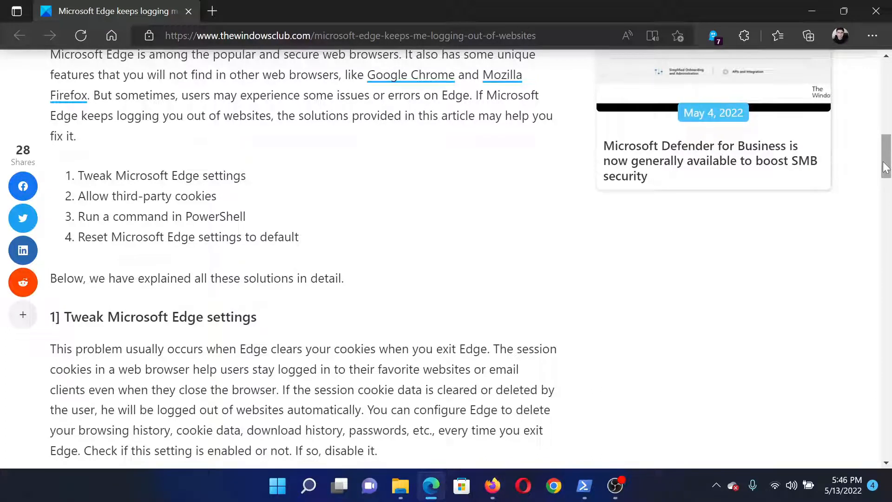
{"action": "mouse_move", "coordinate": [327, 193]}
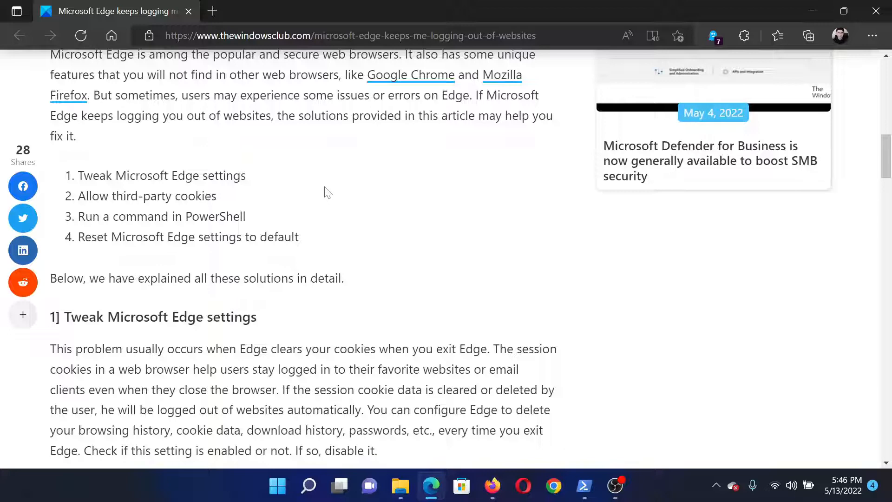
{"action": "mouse_move", "coordinate": [872, 35]}
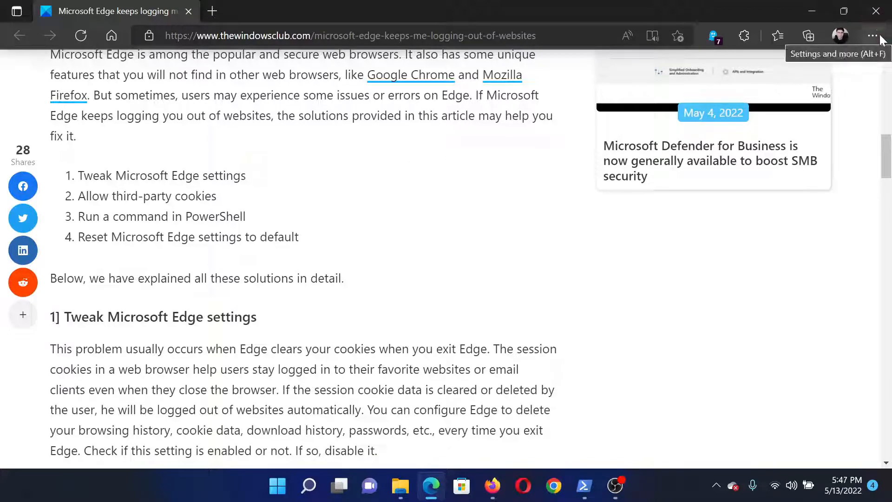
{"action": "left_click", "coordinate": [872, 35]}
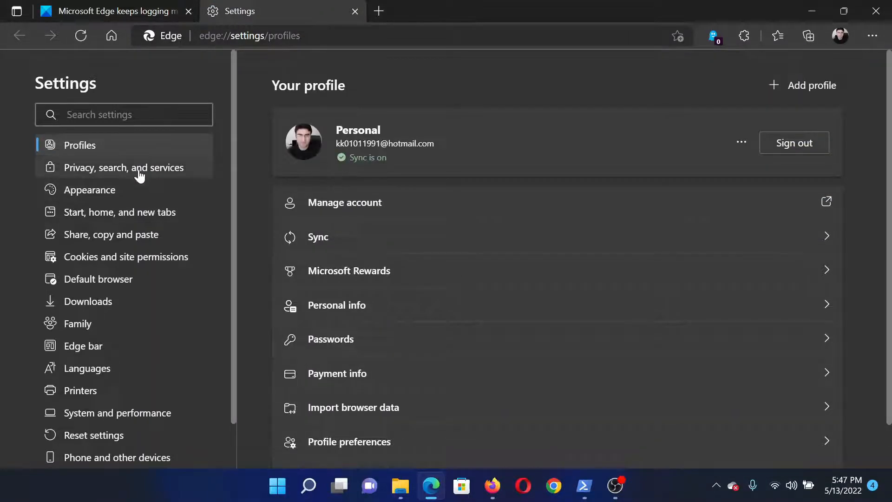
{"action": "left_click", "coordinate": [124, 167]}
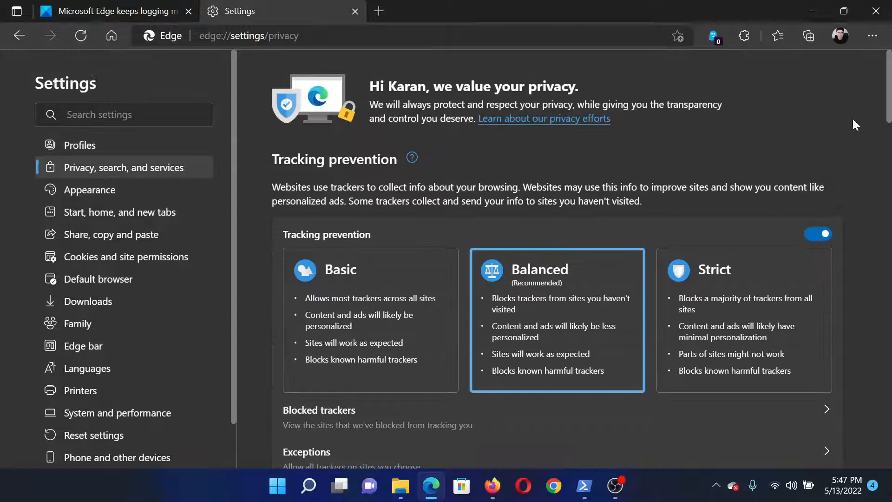
{"action": "scroll", "scroll_direction": "down", "scroll_amount": 3}
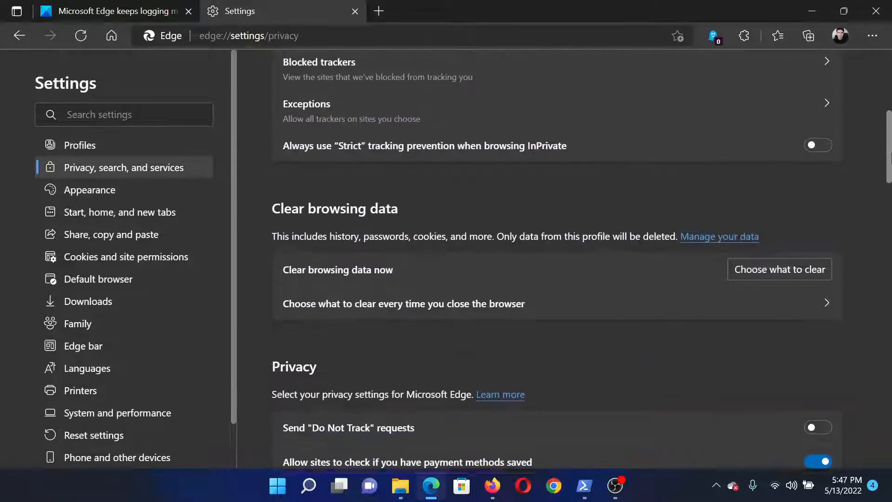
{"action": "scroll", "scroll_direction": "down", "scroll_amount": 3}
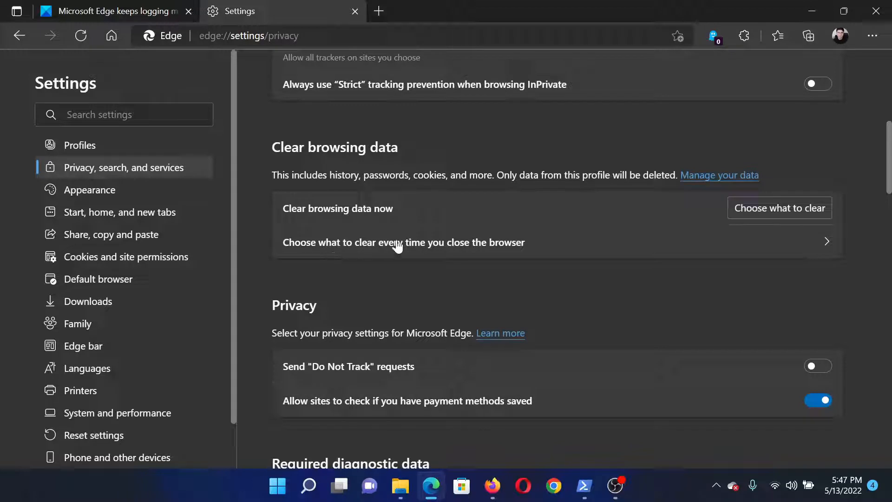
- Turn off clearing of Cookies and other site data on close, then return to the article
{"action": "left_click", "coordinate": [403, 242]}
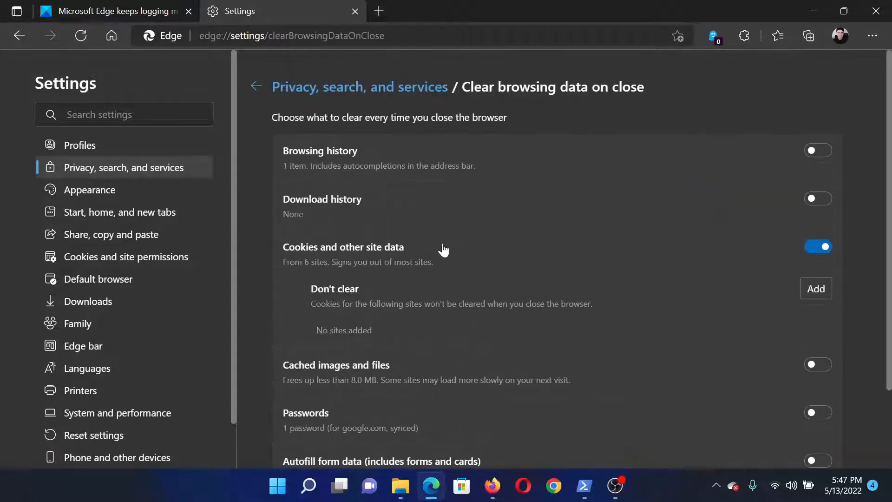
{"action": "mouse_move", "coordinate": [382, 267]}
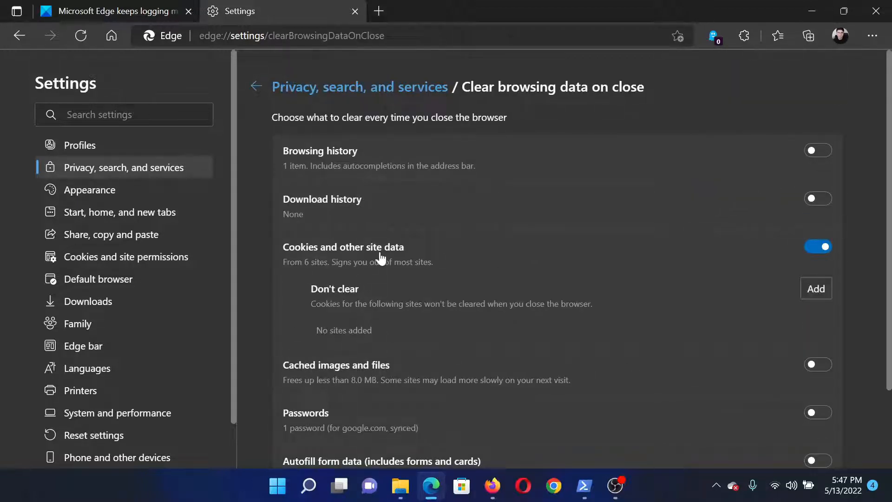
{"action": "mouse_move", "coordinate": [412, 254]}
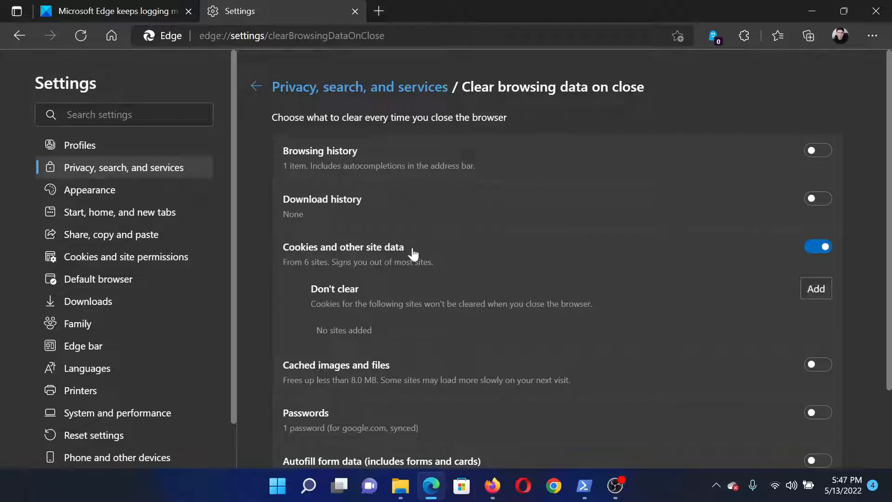
{"action": "left_click", "coordinate": [817, 246]}
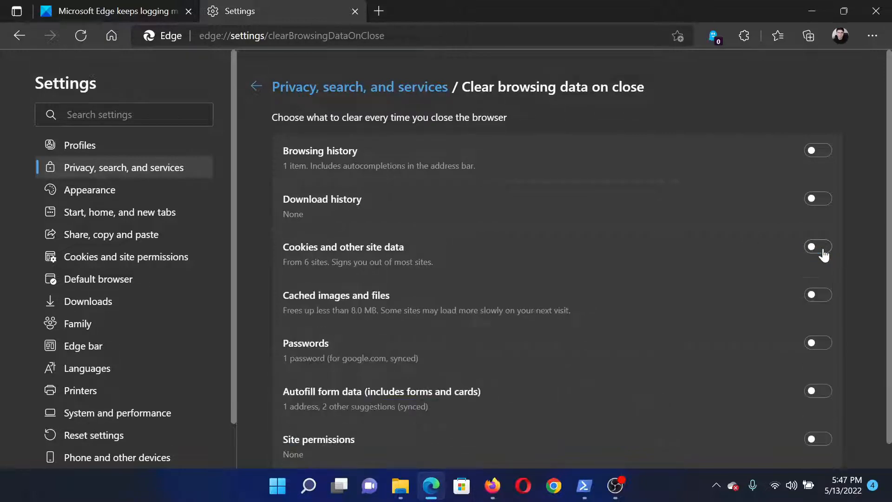
{"action": "left_click", "coordinate": [112, 11]}
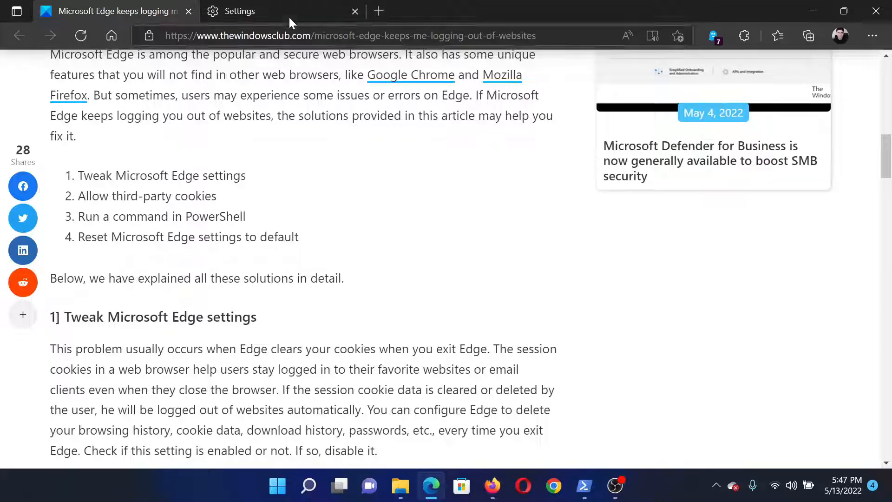
- Switch off Block third-party cookies in Cookies and site data, then return to the article
{"action": "left_click", "coordinate": [240, 11]}
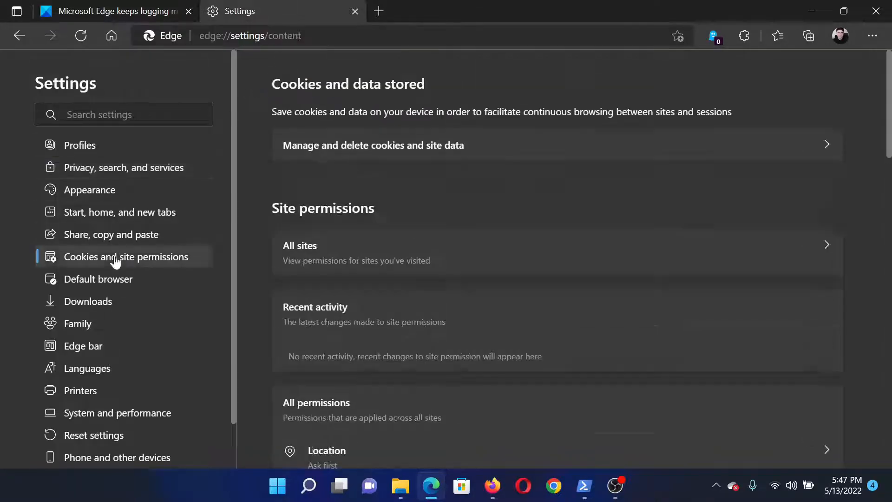
{"action": "mouse_move", "coordinate": [425, 152]}
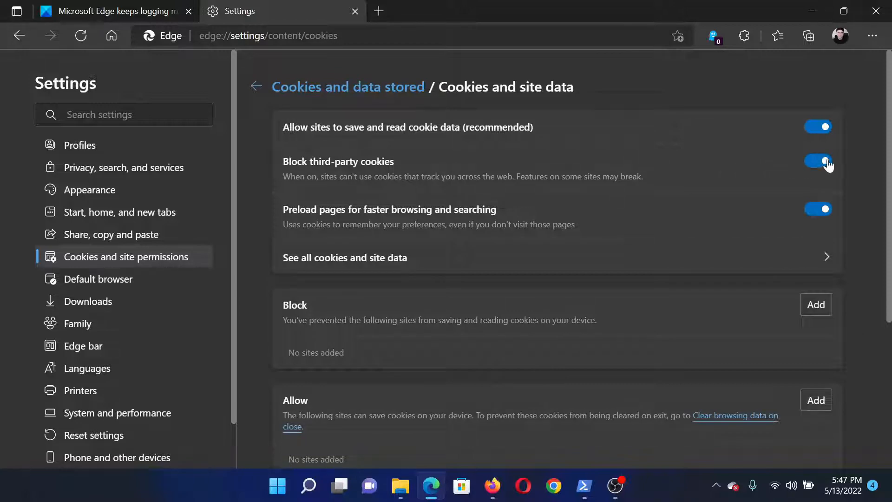
{"action": "left_click", "coordinate": [817, 161]}
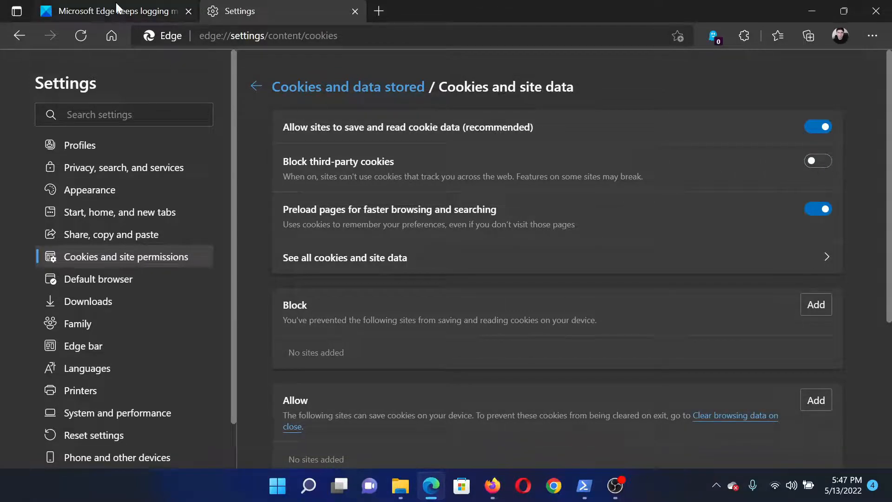
{"action": "left_click", "coordinate": [116, 12]}
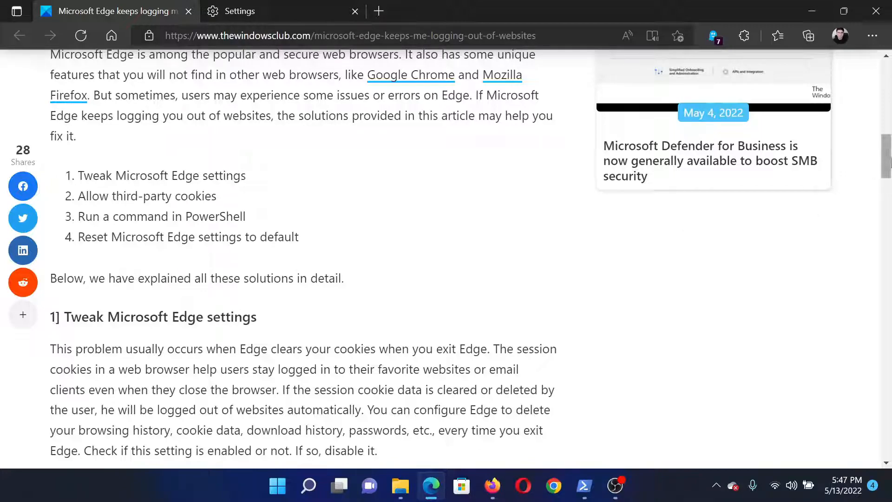
{"action": "scroll", "scroll_direction": "down", "scroll_amount": 3}
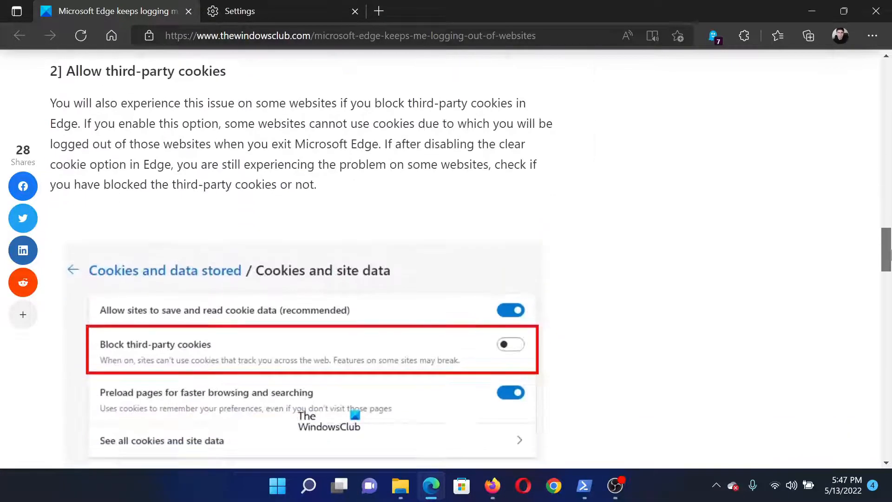
{"action": "scroll", "scroll_direction": "down", "scroll_amount": 3}
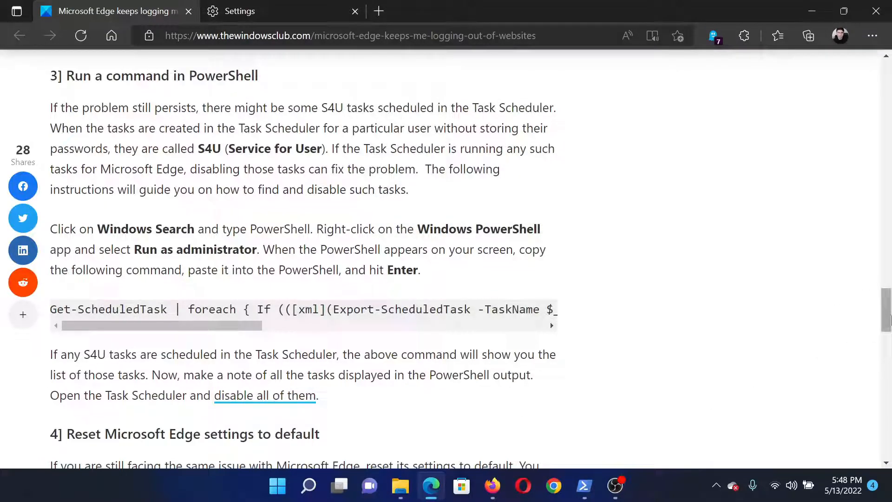
{"action": "scroll", "scroll_direction": "up", "scroll_amount": 3}
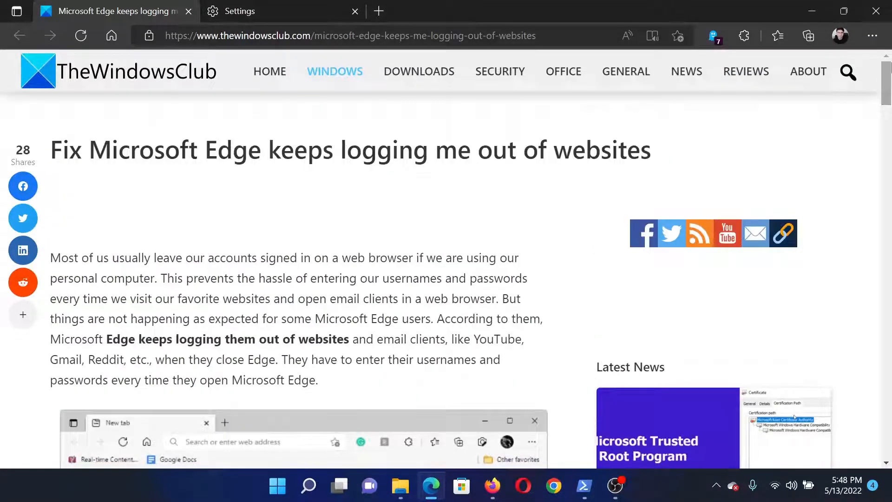